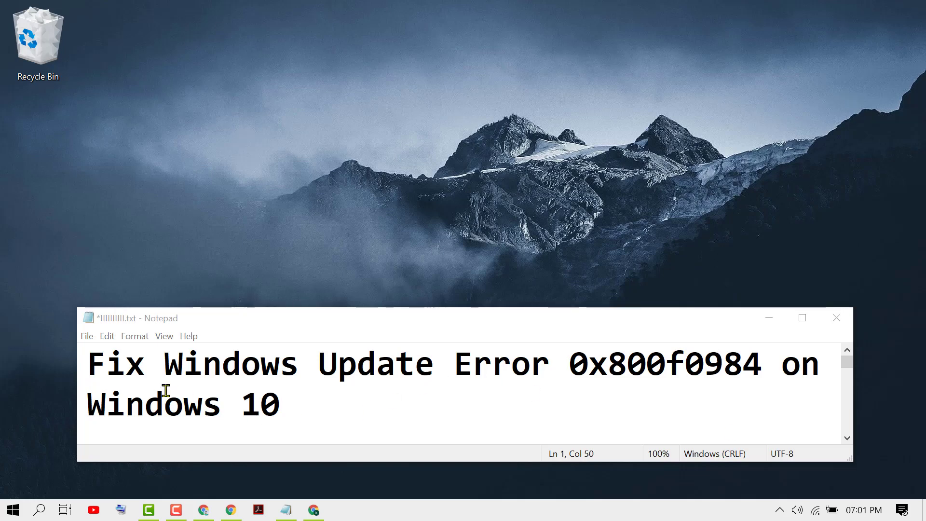
mouse_move(341, 392)
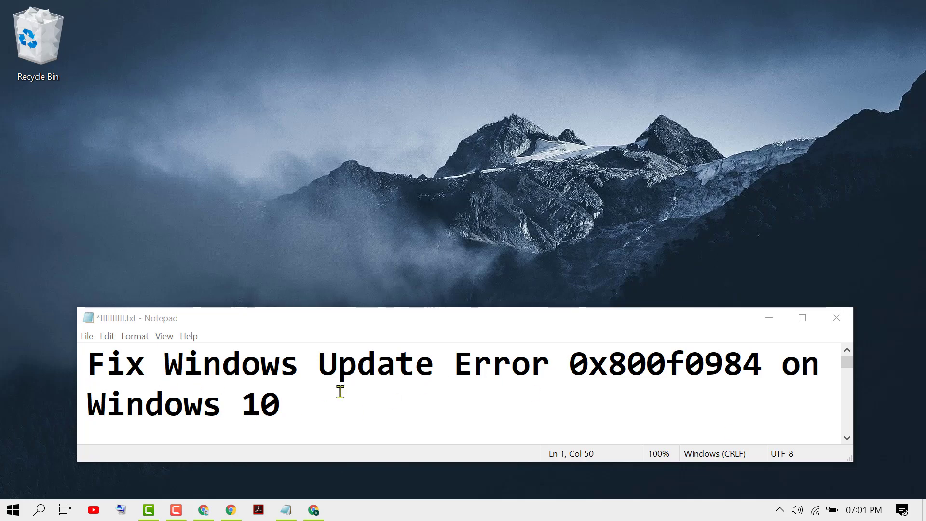
mouse_move(612, 381)
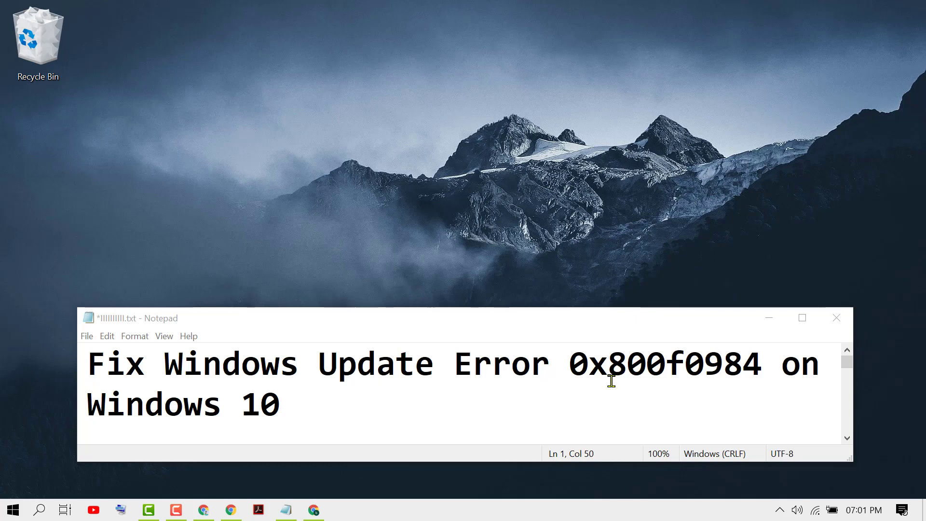
mouse_move(663, 374)
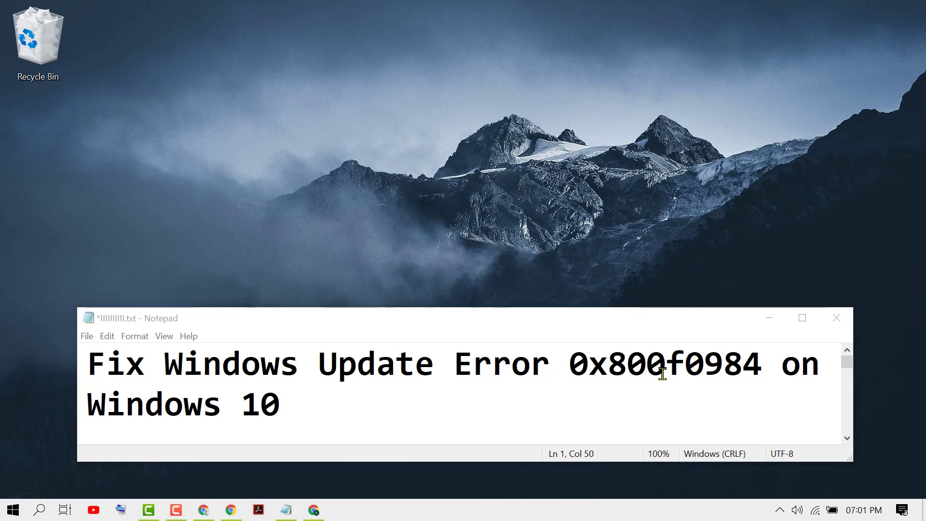
mouse_move(290, 361)
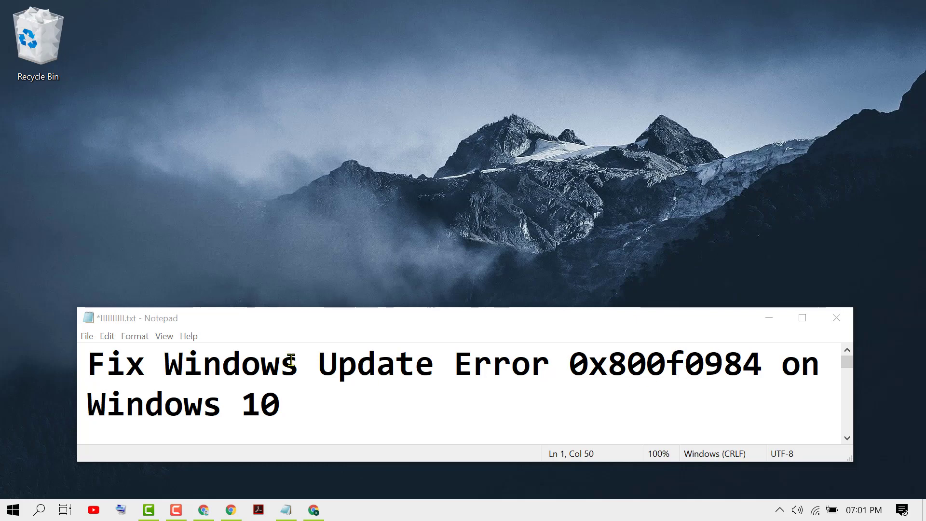
mouse_move(80, 456)
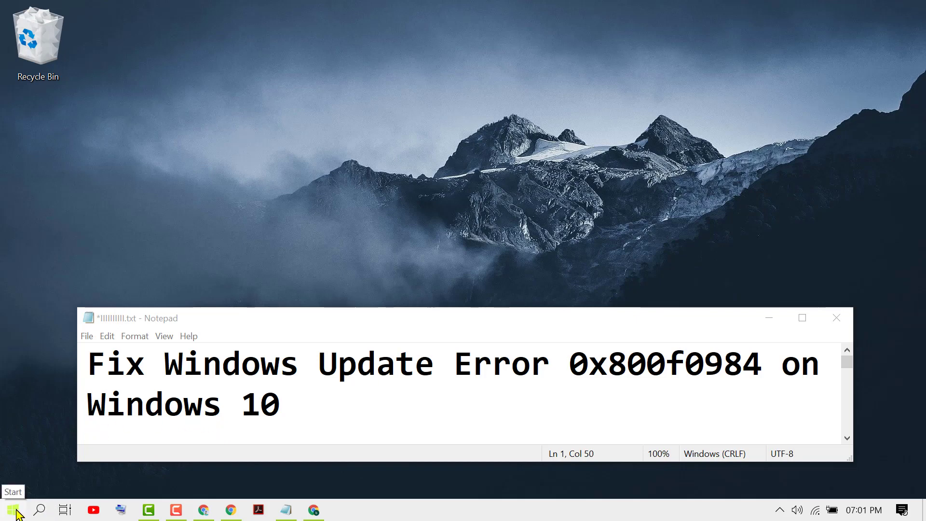
Open Settings from Start and go to Update & Security > Troubleshoot
left_click(13, 509)
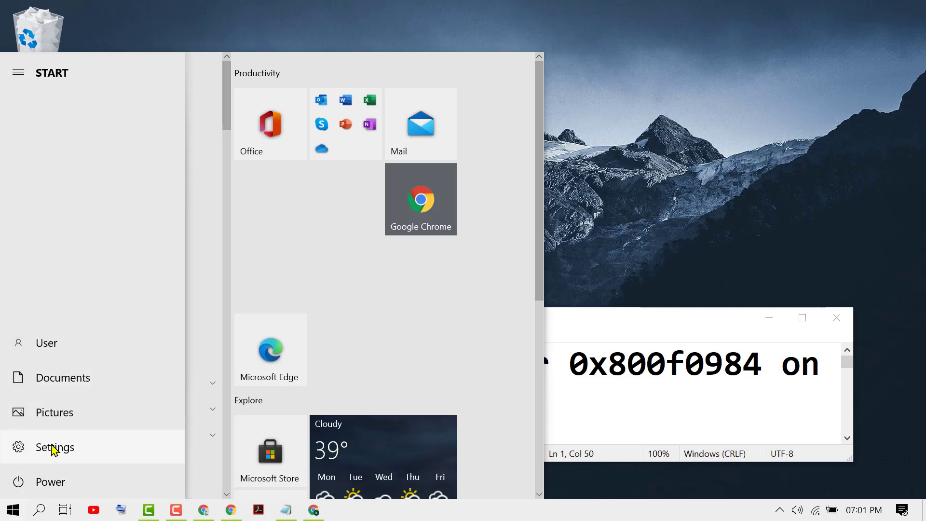
left_click(56, 447)
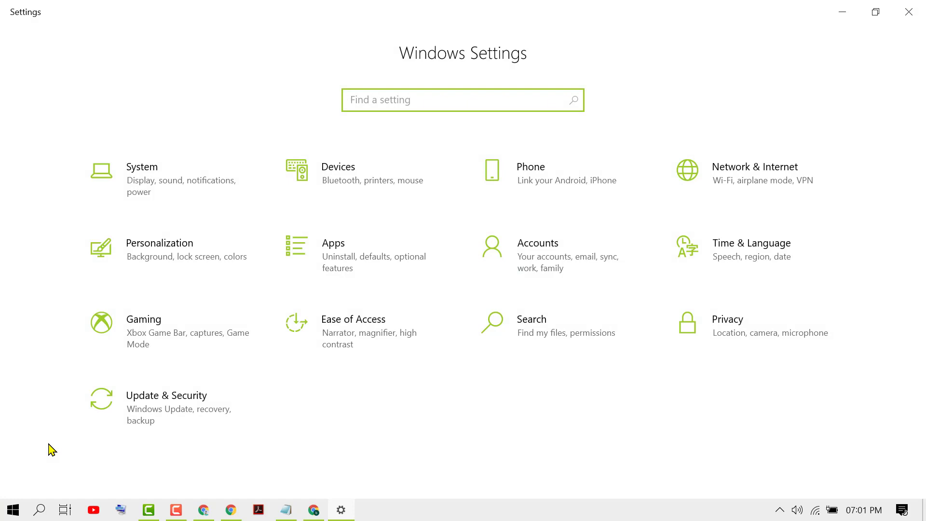
mouse_move(173, 405)
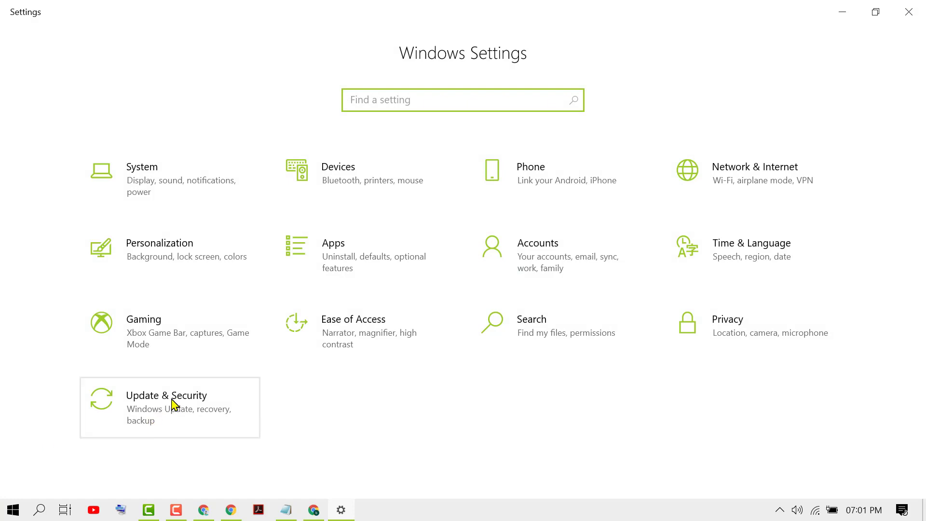
left_click(166, 395)
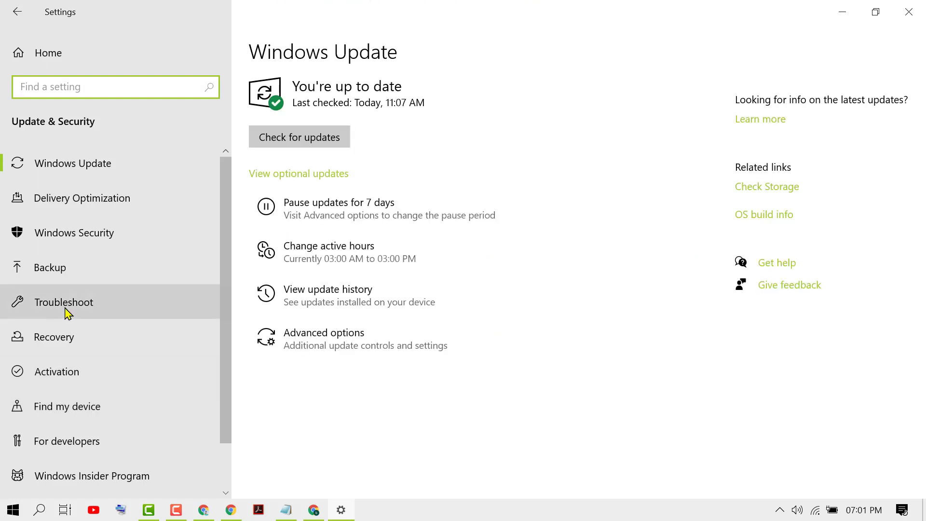
left_click(64, 302)
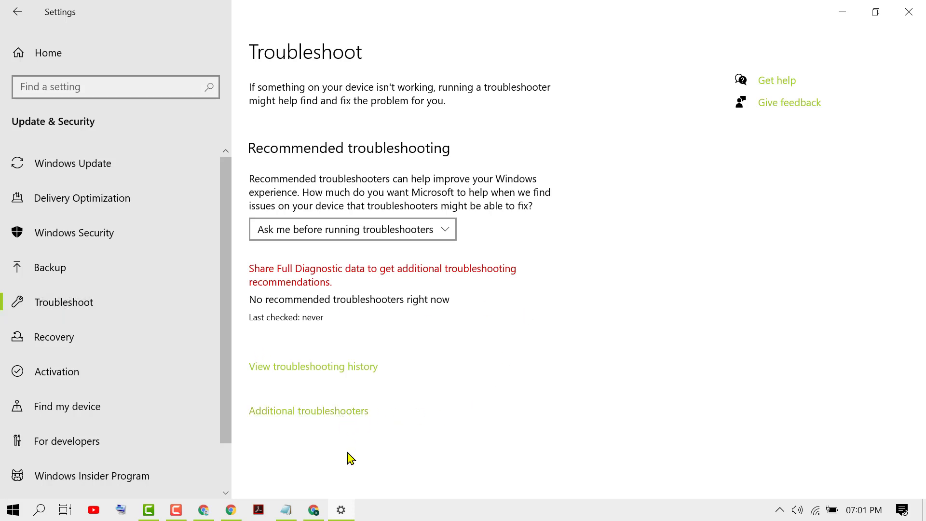
mouse_move(339, 436)
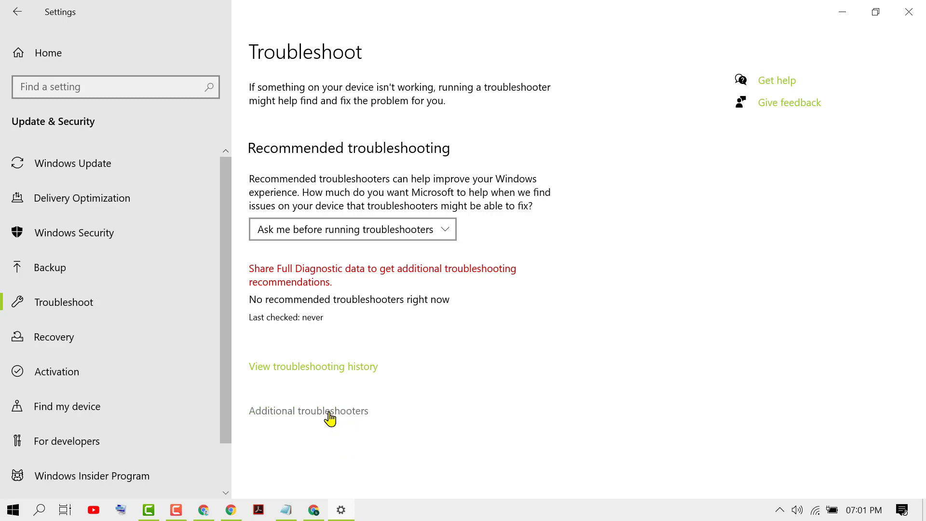
Run the Windows Update troubleshooter from Additional troubleshooters and let it apply the fix
left_click(308, 411)
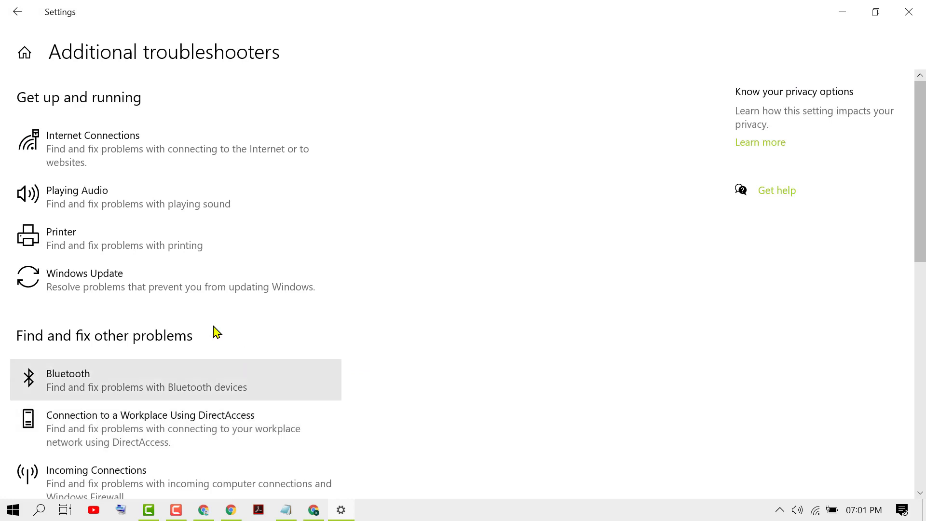
mouse_move(178, 289)
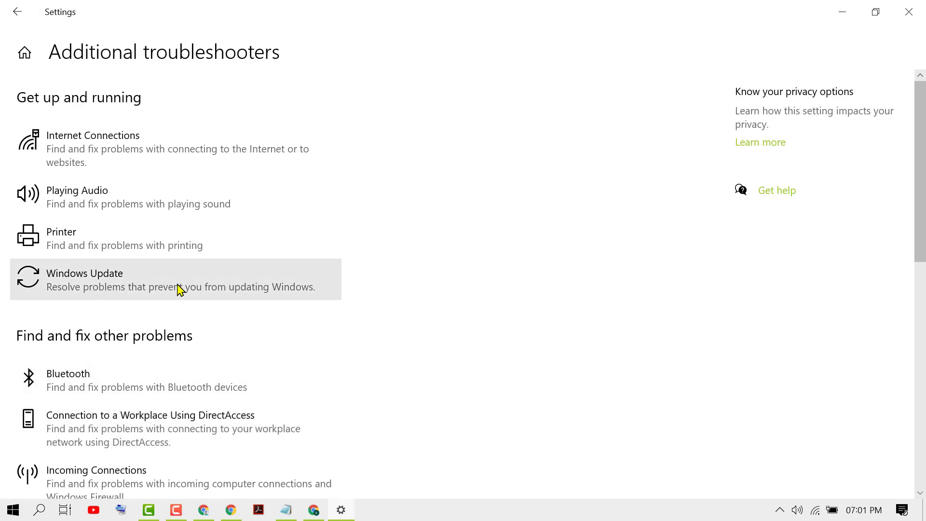
left_click(177, 279)
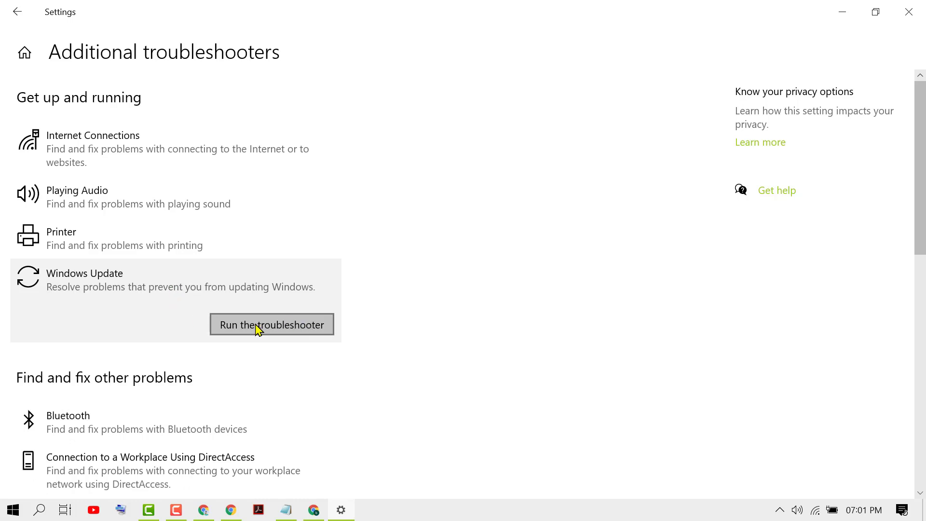
mouse_move(304, 334)
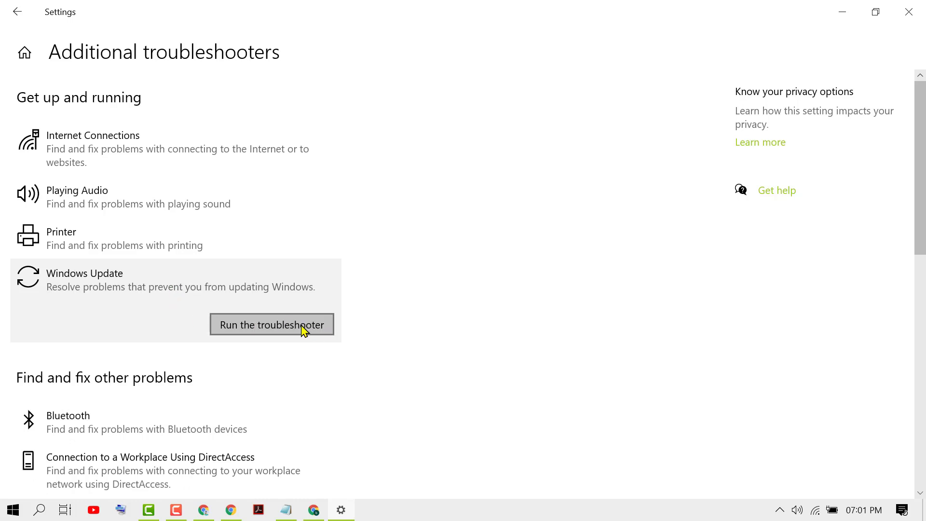
left_click(272, 325)
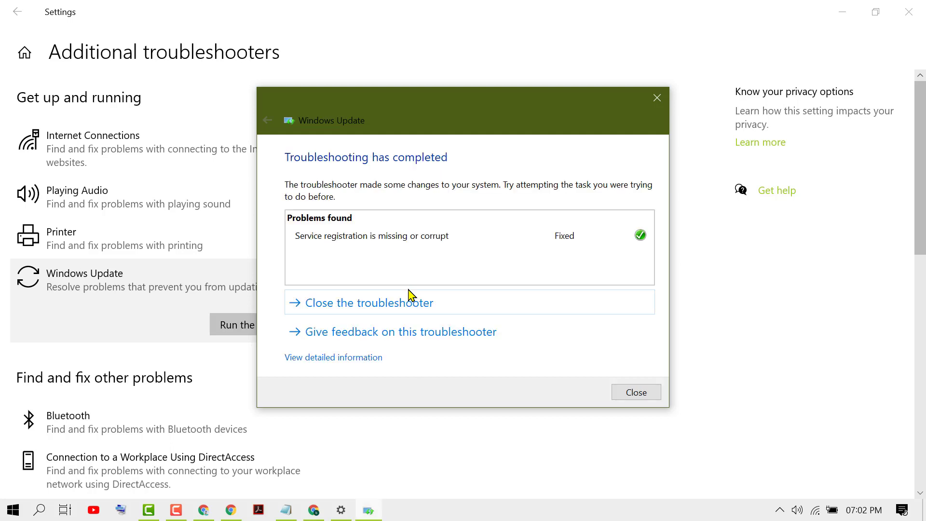
mouse_move(404, 259)
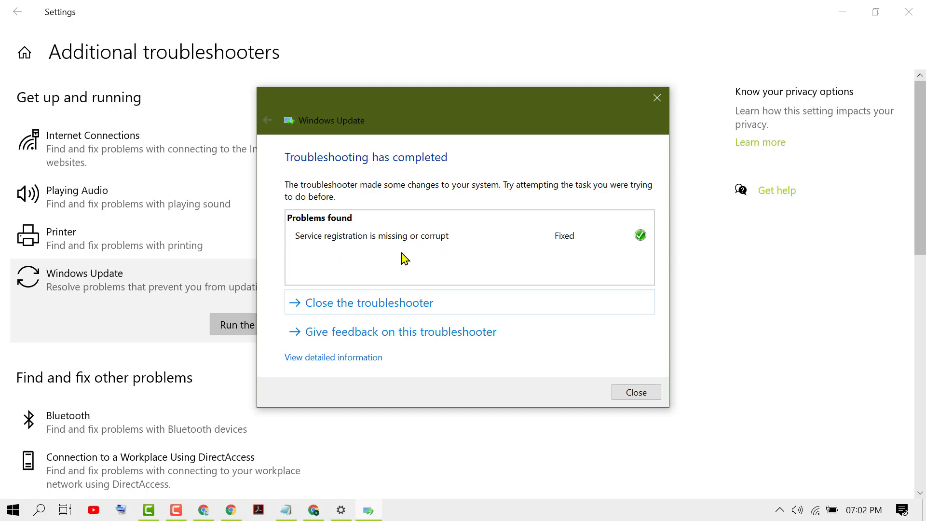
mouse_move(503, 242)
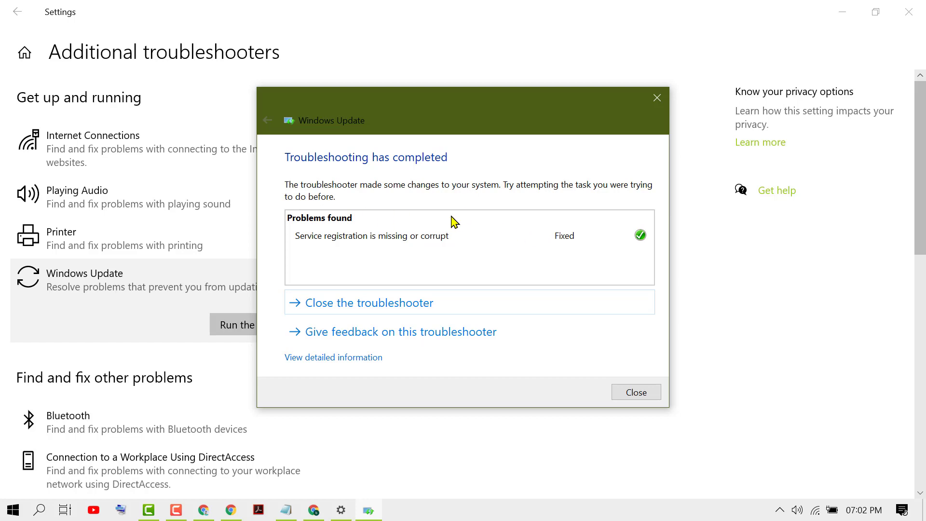
mouse_move(200, 271)
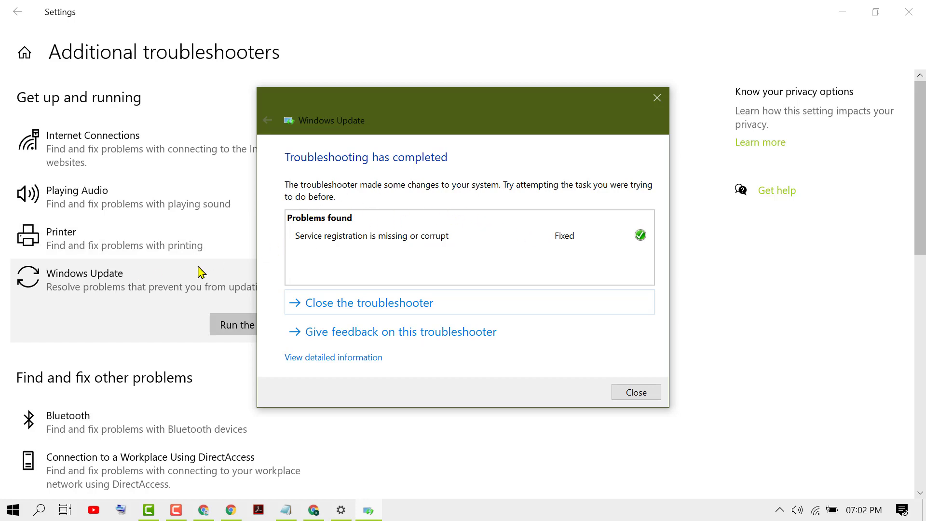
Close the troubleshooter and Settings, then search 'cmd' and run Command Prompt as administrator
left_click(636, 392)
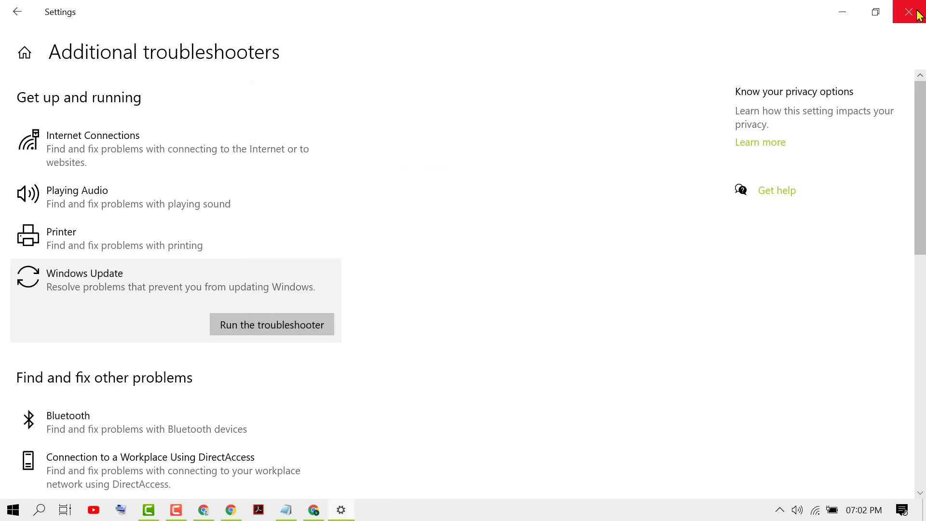
left_click(909, 12)
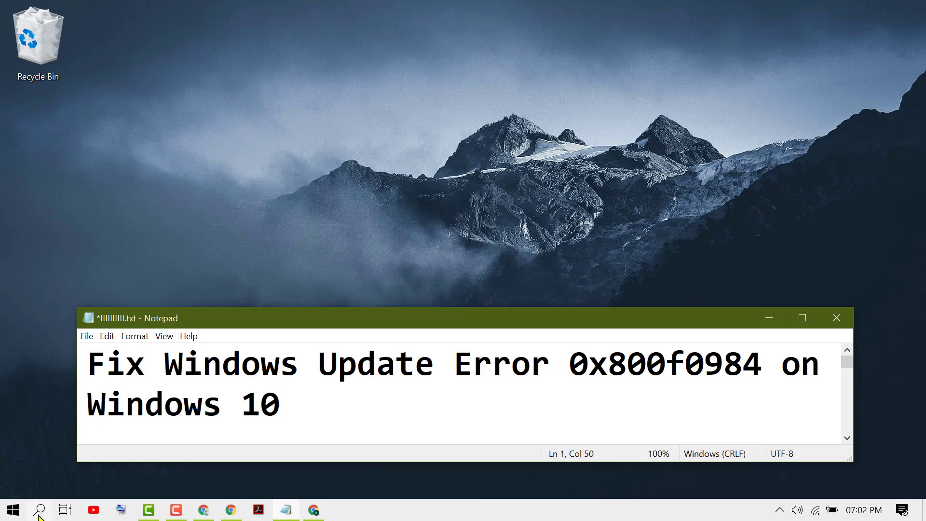
left_click(39, 510)
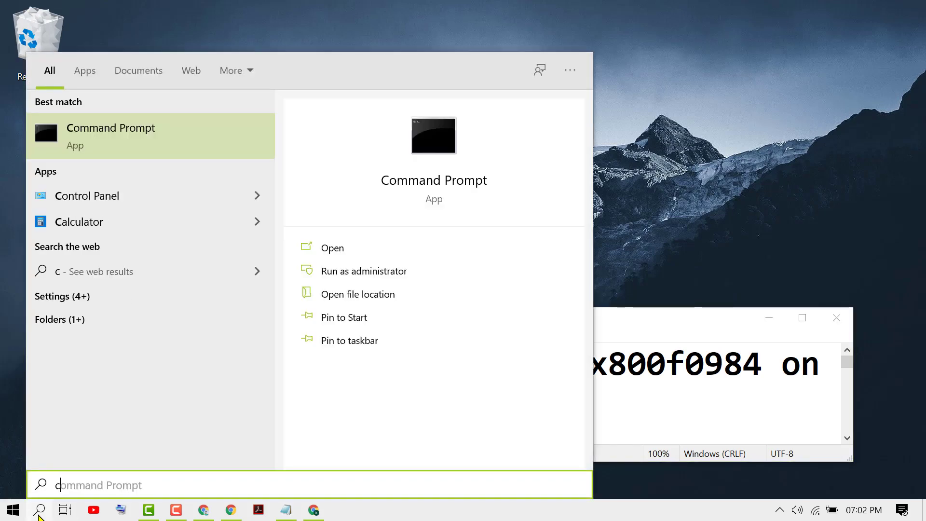
type("cmd")
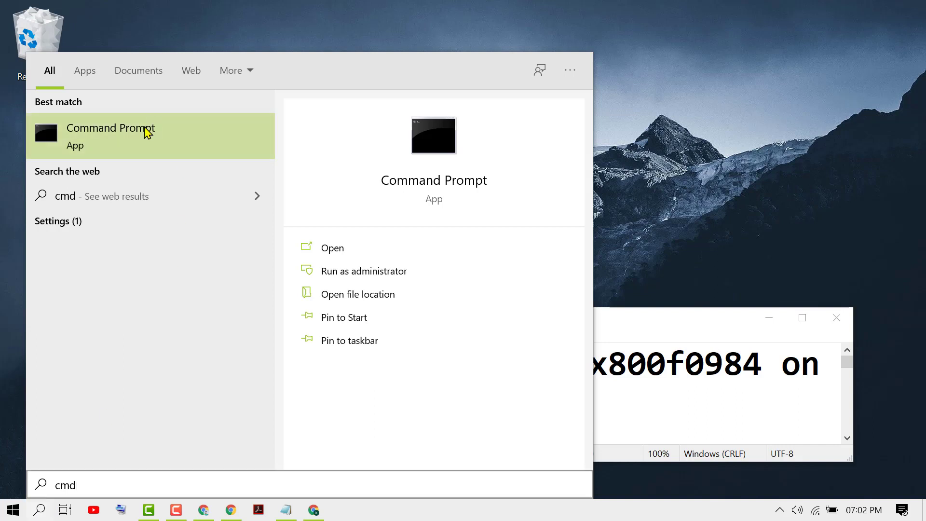
right_click(109, 133)
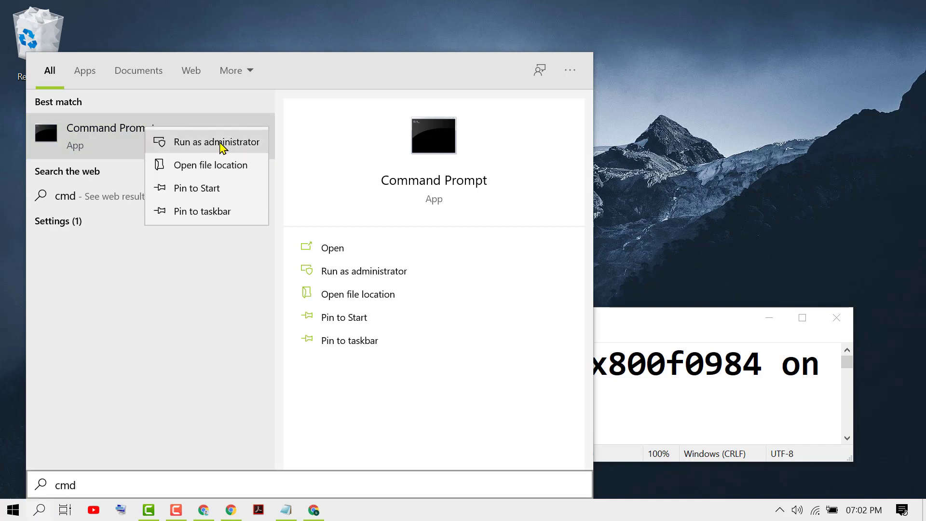
left_click(217, 142)
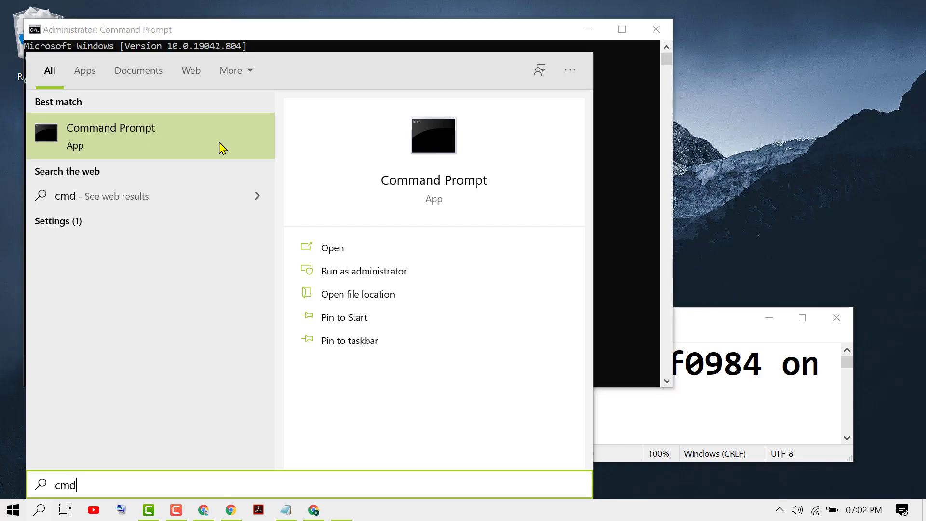
Run 'sfc /scannow' in the administrator Command Prompt to start the system file scan
left_click(110, 133)
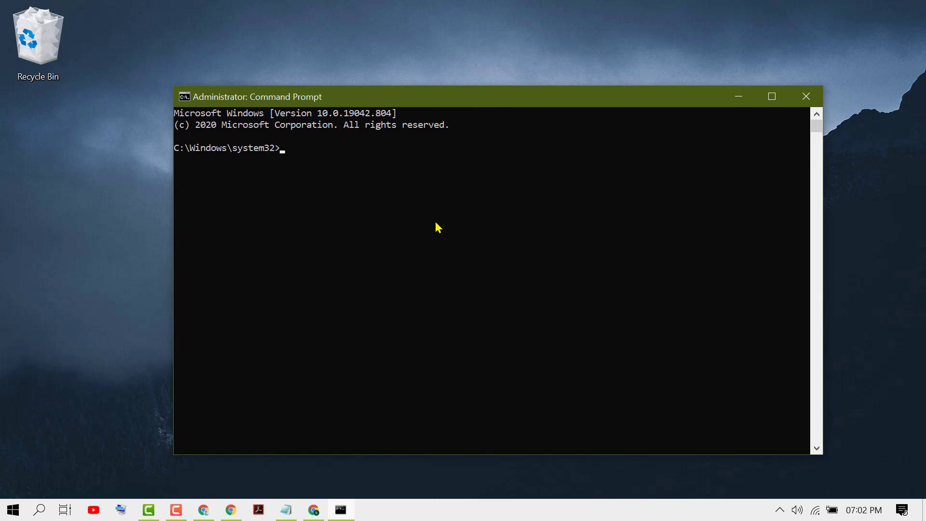
type("sf")
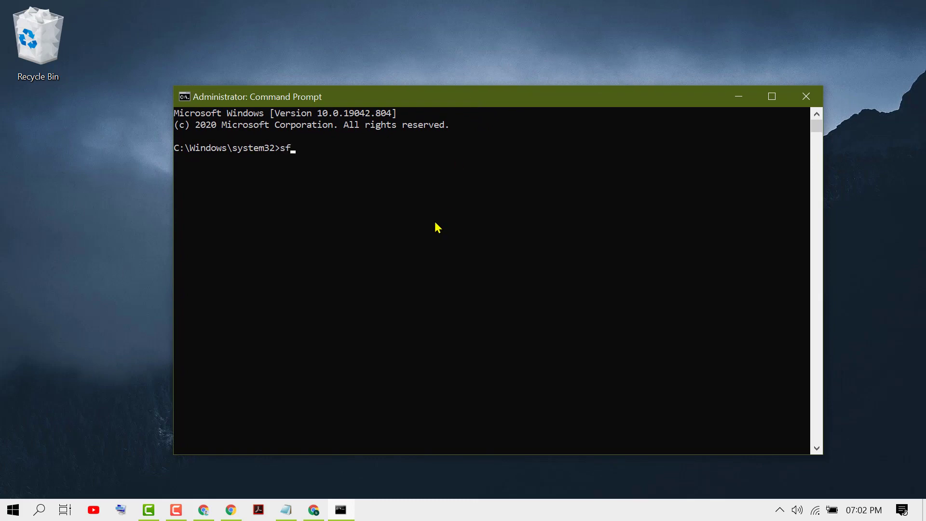
type("c")
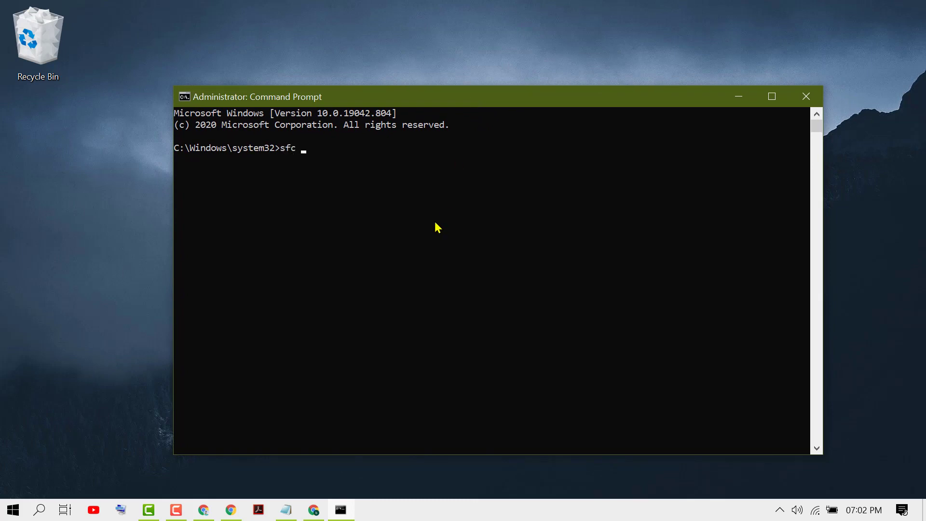
type("/")
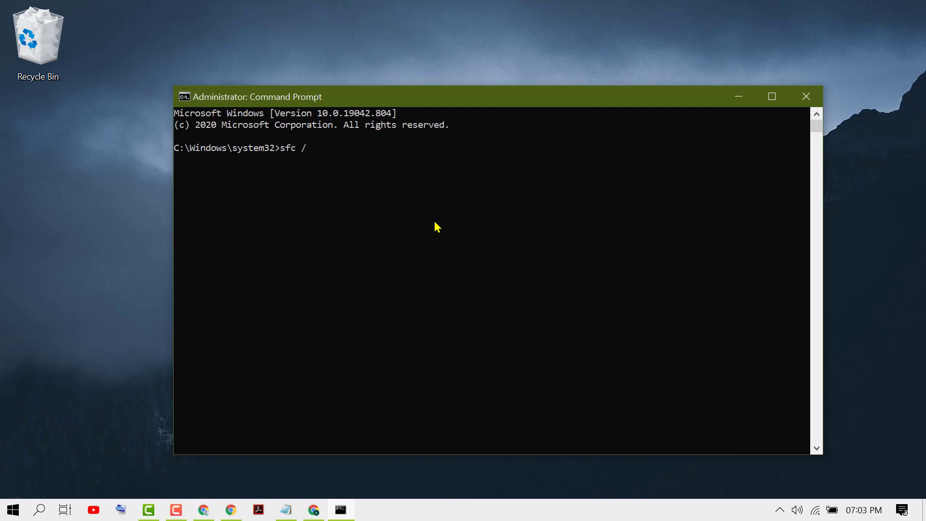
type("sc")
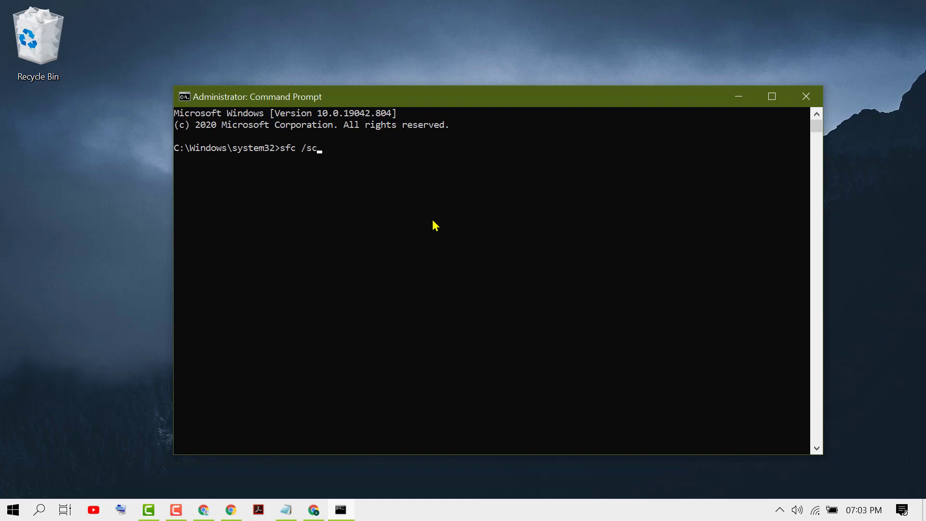
type("anno")
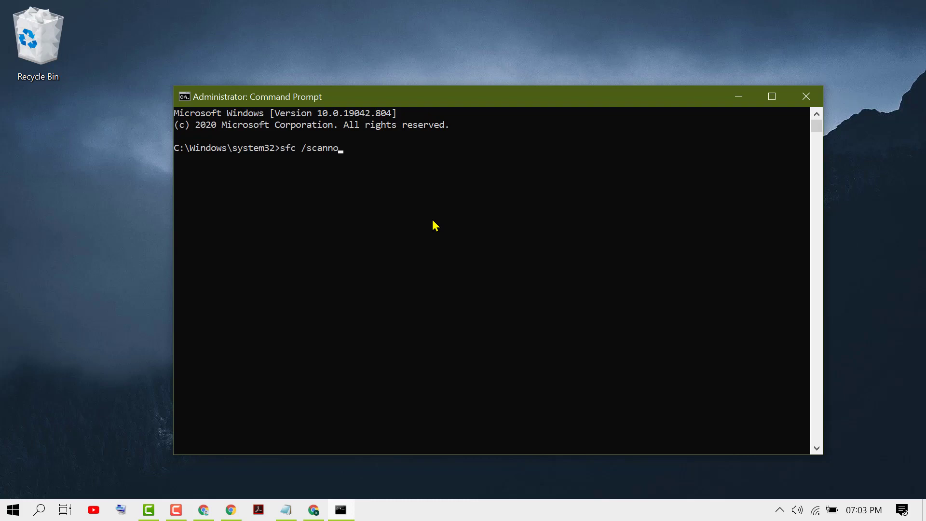
type("w")
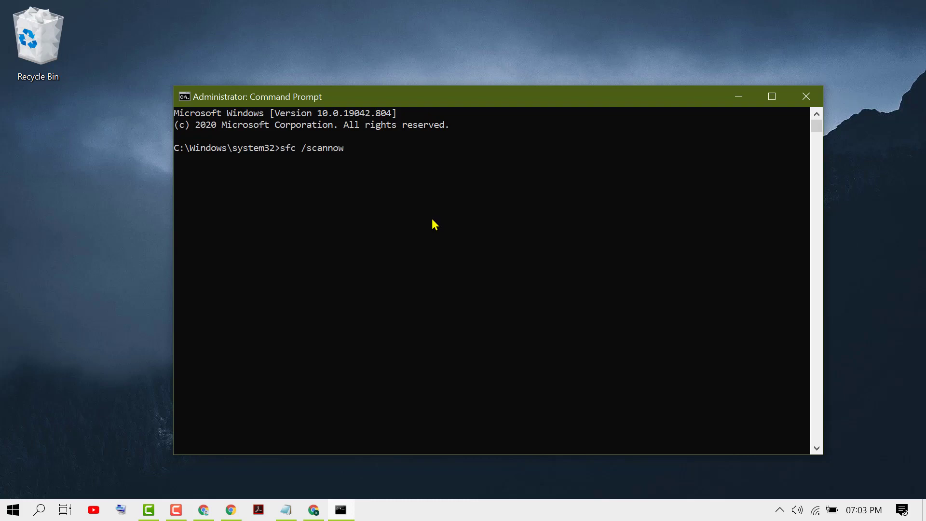
key("Enter")
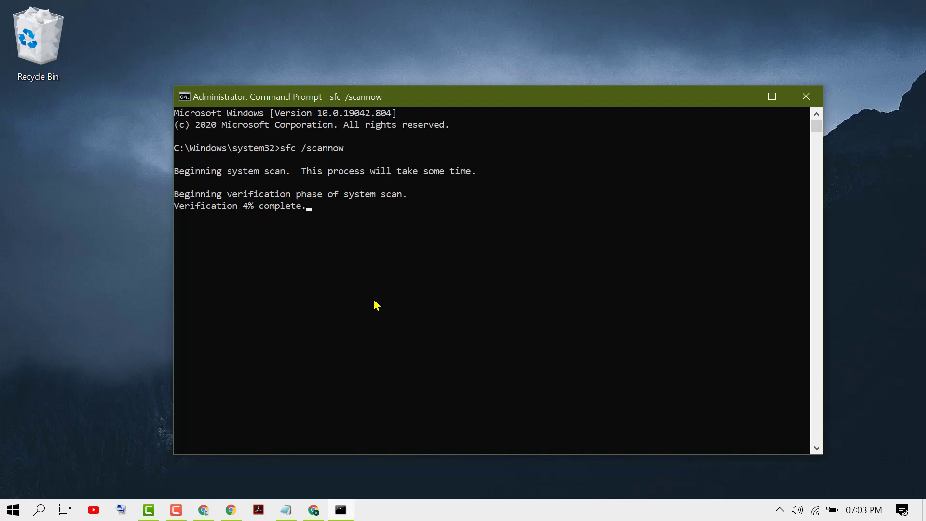
mouse_move(282, 230)
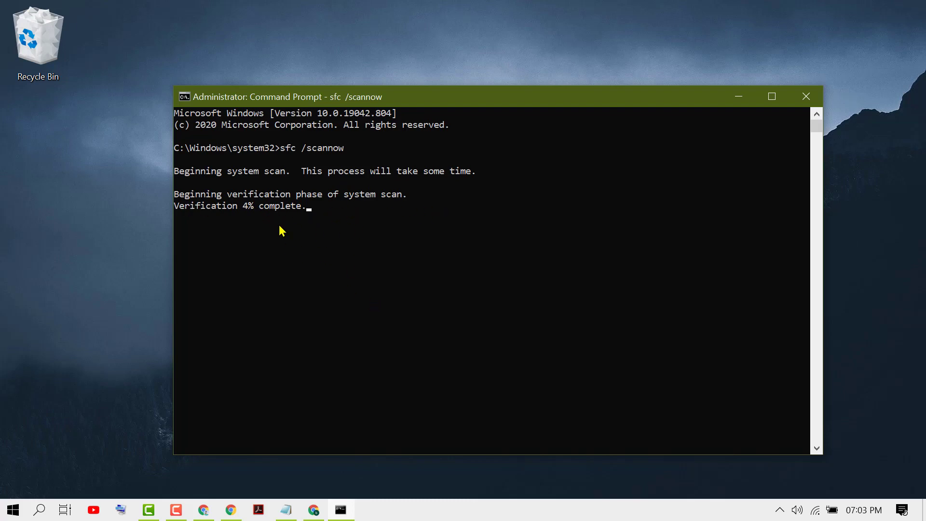
mouse_move(290, 295)
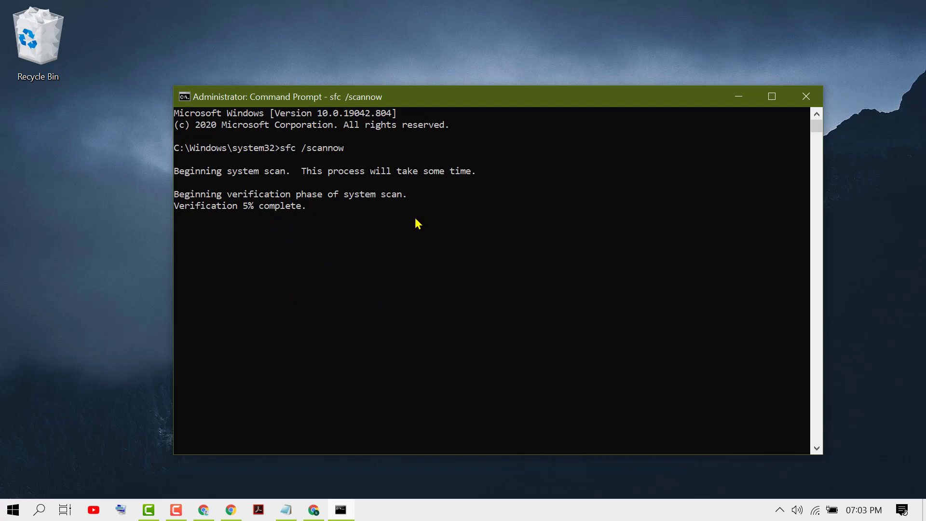
mouse_move(413, 222)
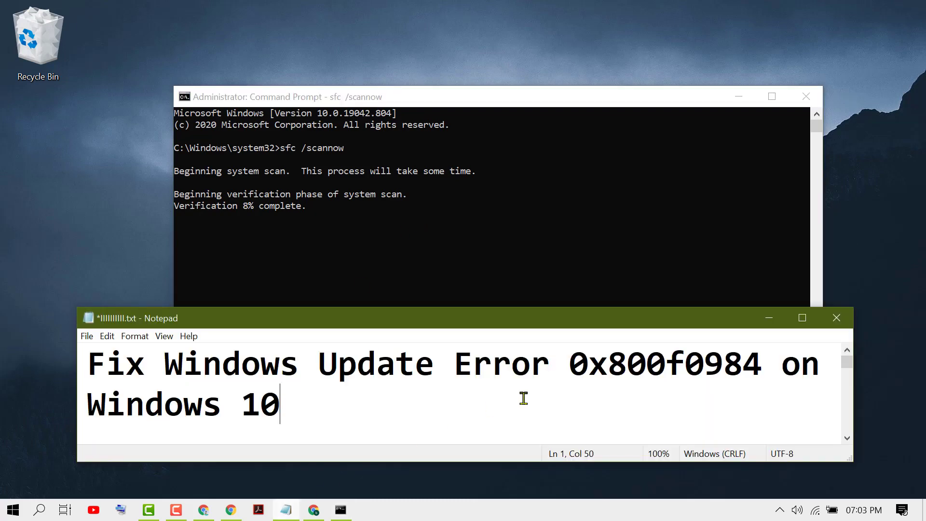
mouse_move(529, 392)
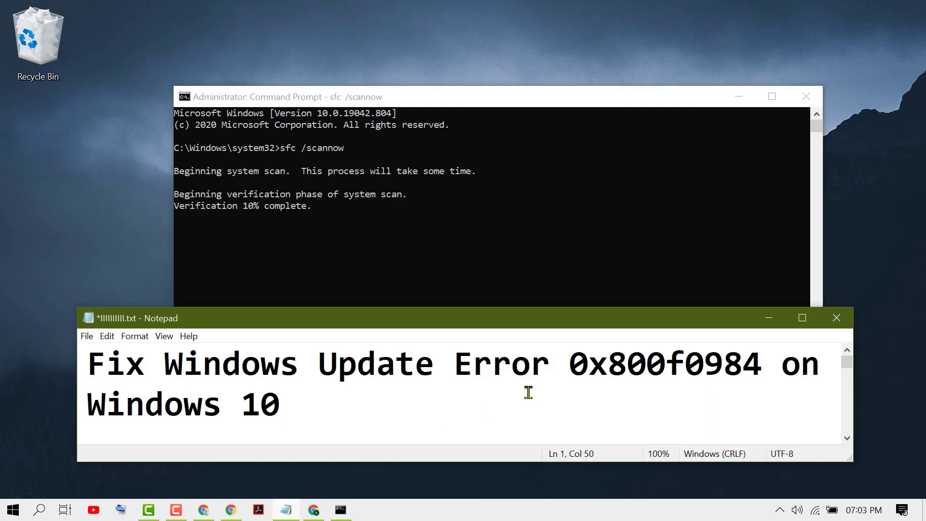